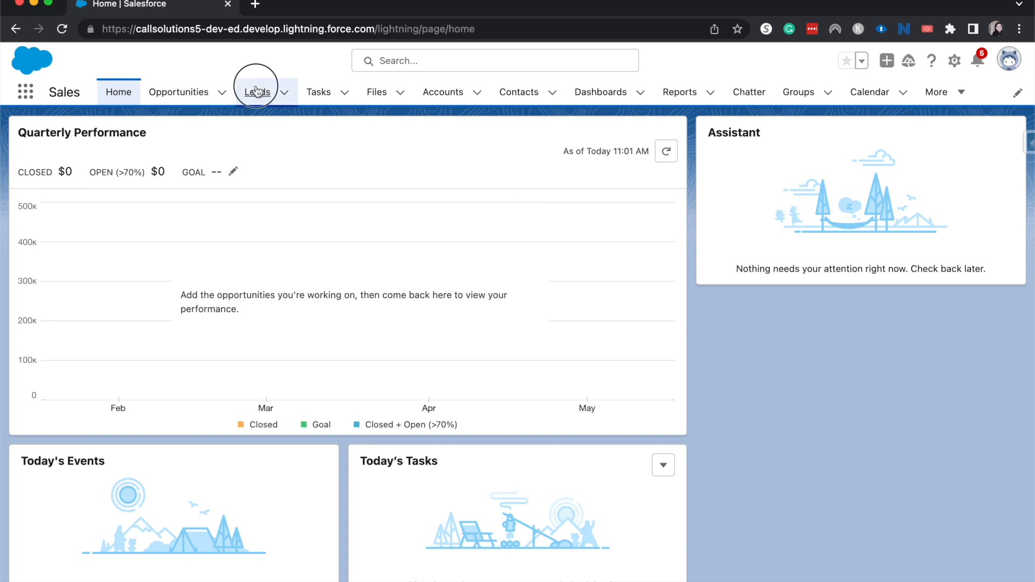
pyautogui.click(256, 92)
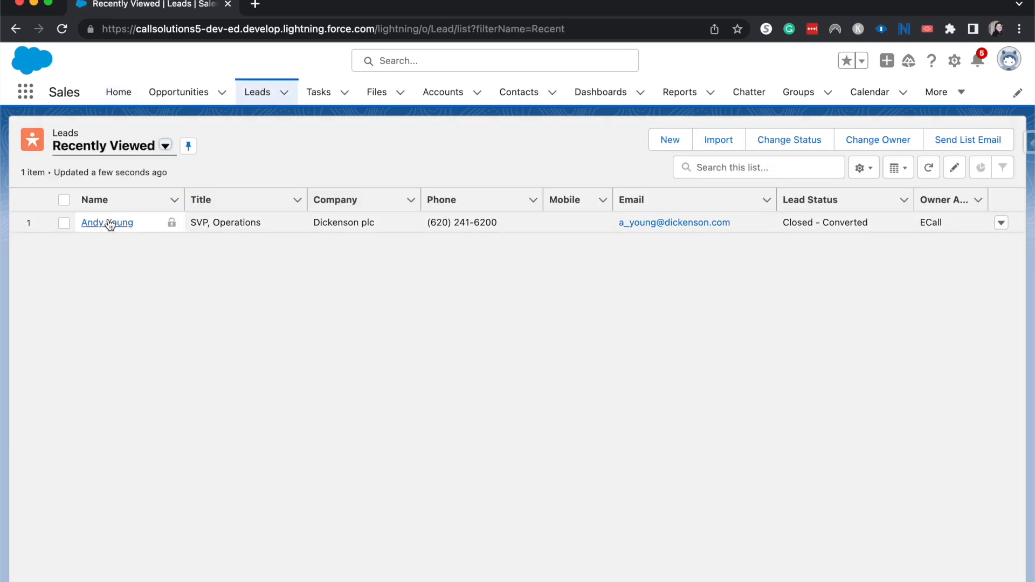
pyautogui.click(107, 223)
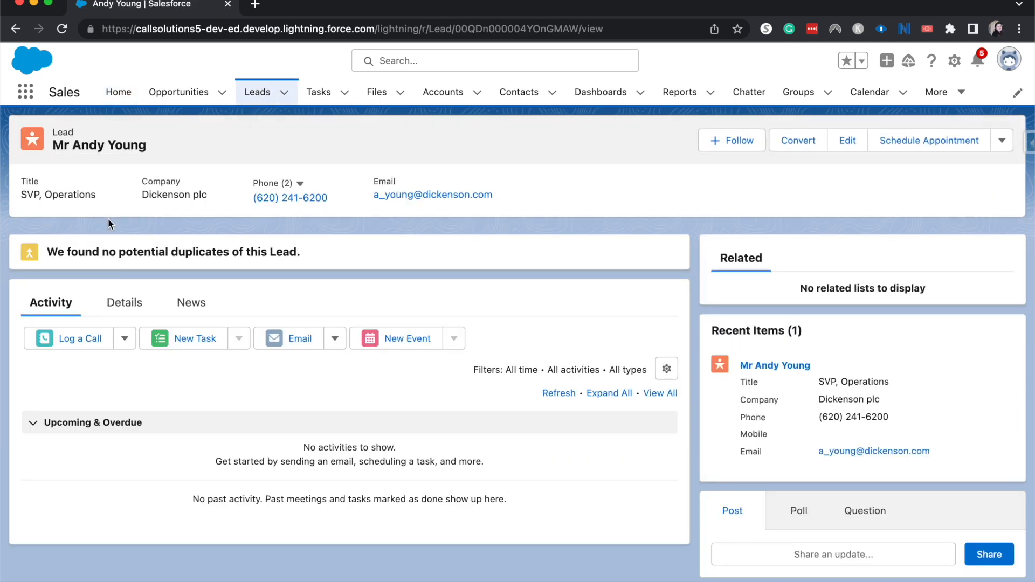
pyautogui.moveTo(121, 234)
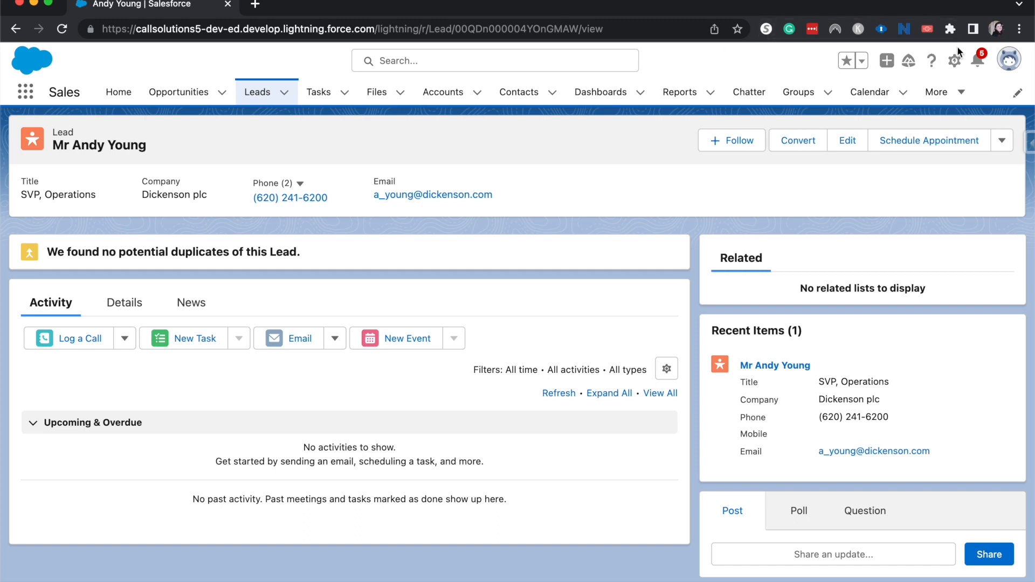
# Choose Edit Page from the Setup gear menu on Andy Young's lead.
pyautogui.click(953, 60)
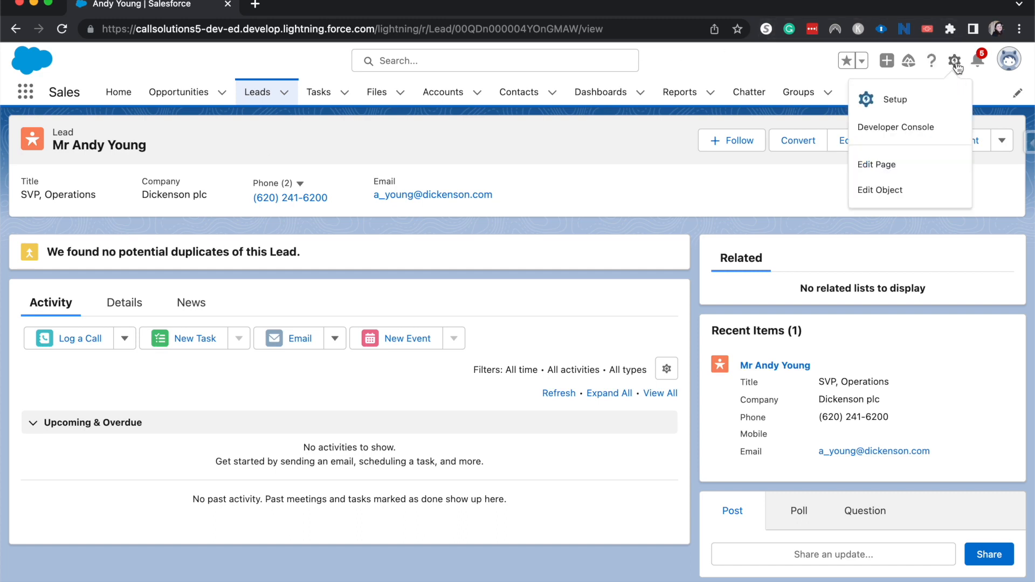
pyautogui.moveTo(876, 164)
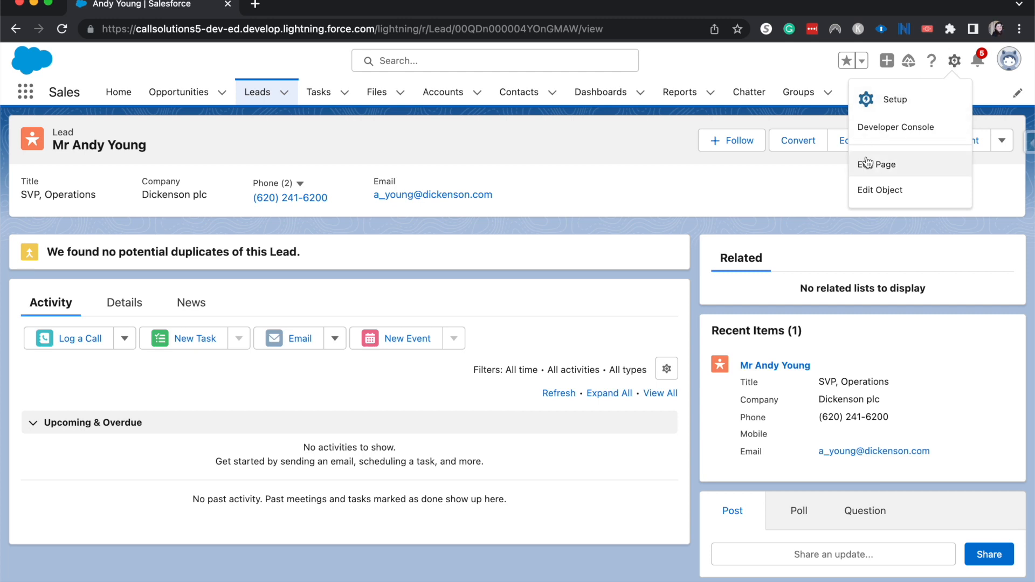
pyautogui.click(879, 164)
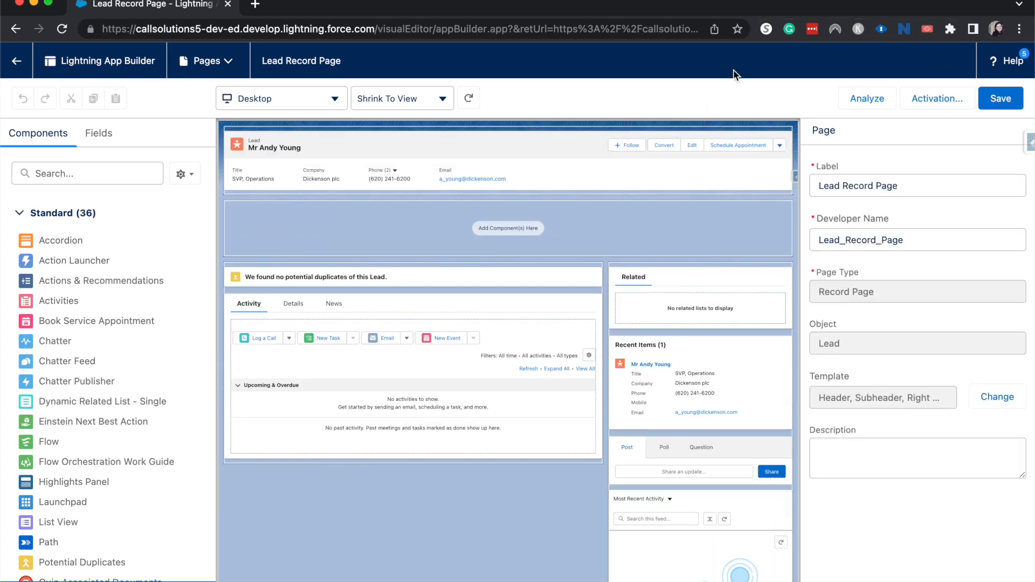
# Drag the Path component under the lead header and keep its Format as linear.
pyautogui.click(348, 276)
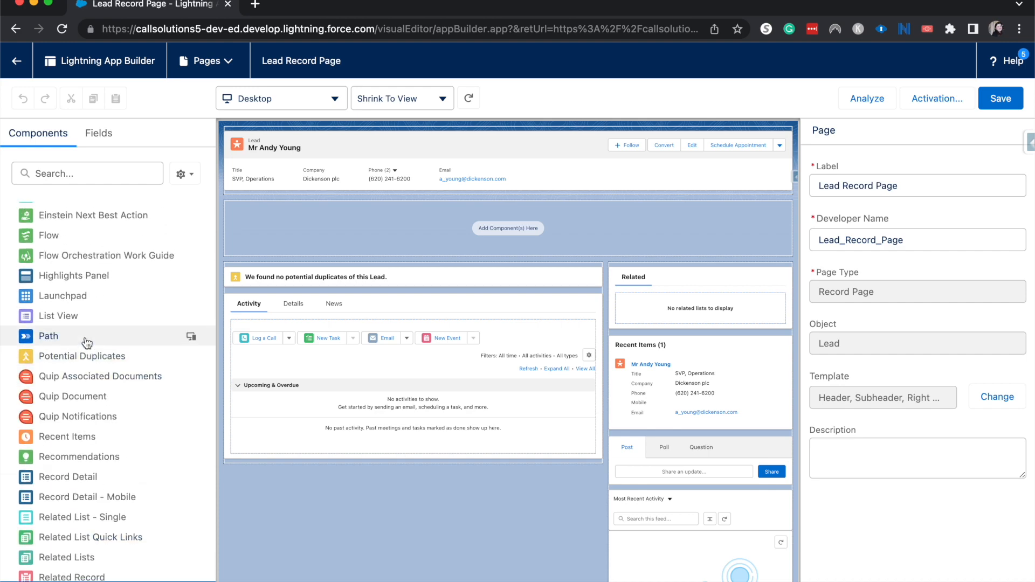
pyautogui.moveTo(48, 335); pyautogui.dragTo(302, 262)
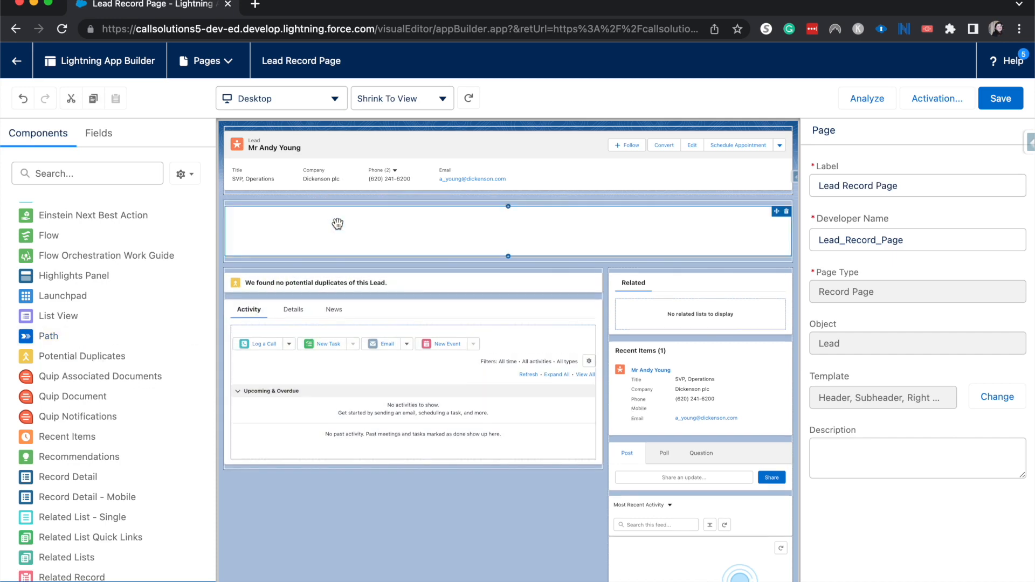
pyautogui.click(337, 224)
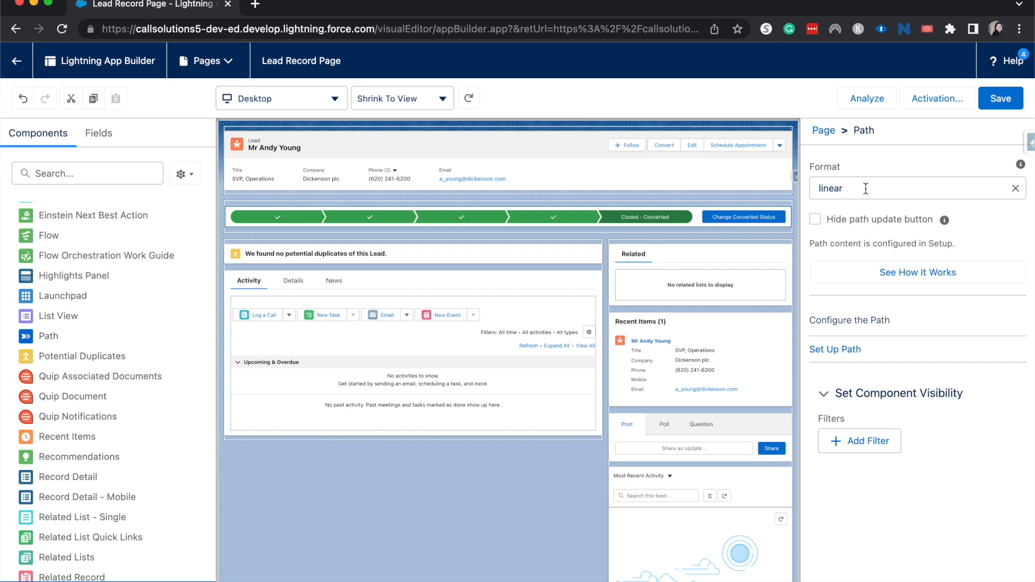
pyautogui.click(916, 188)
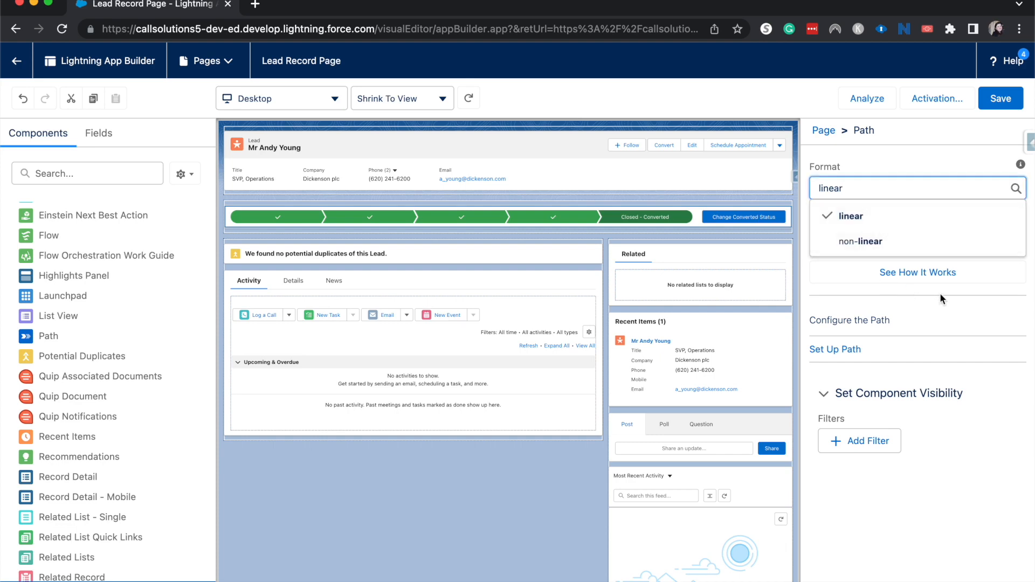
pyautogui.click(850, 216)
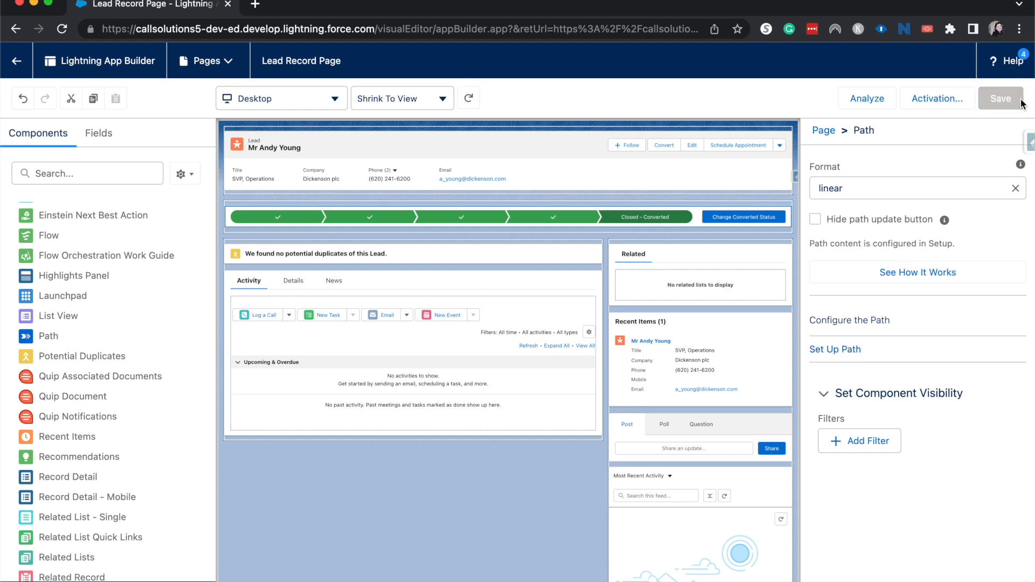
# Save the Lead Record Page and review its Org Default, App Default, and profile activation tabs.
pyautogui.click(1000, 98)
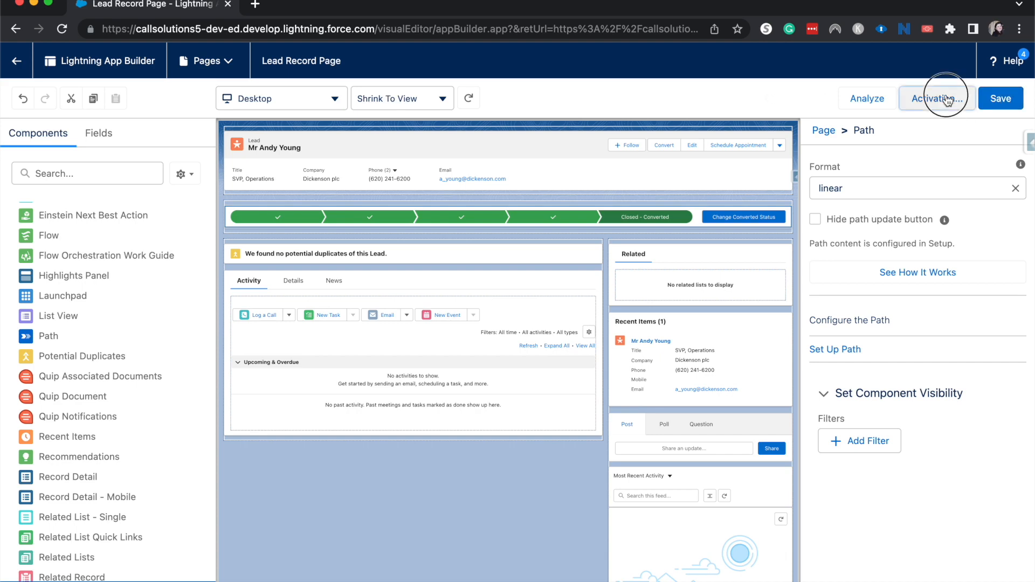
pyautogui.click(938, 97)
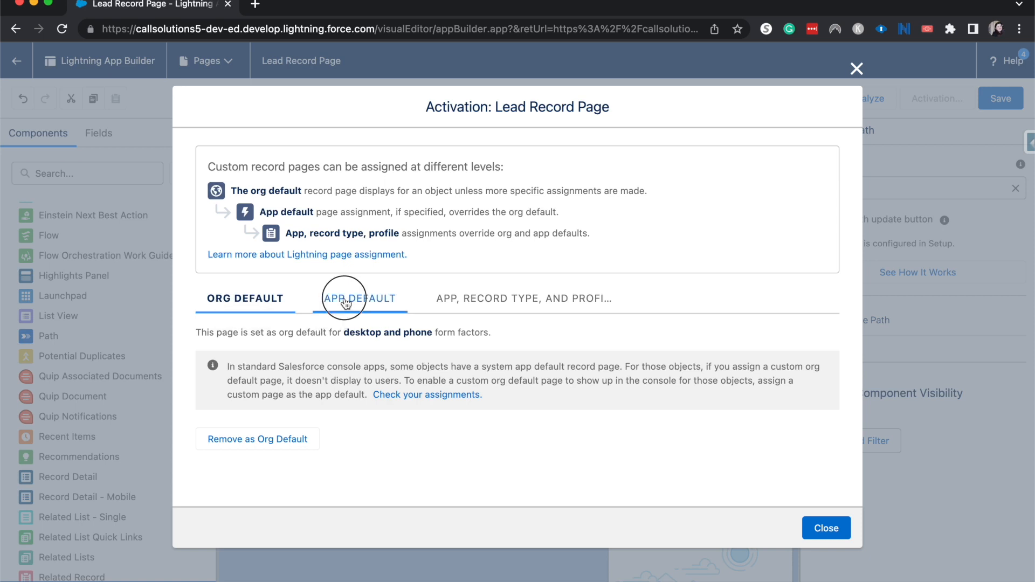
pyautogui.click(358, 297)
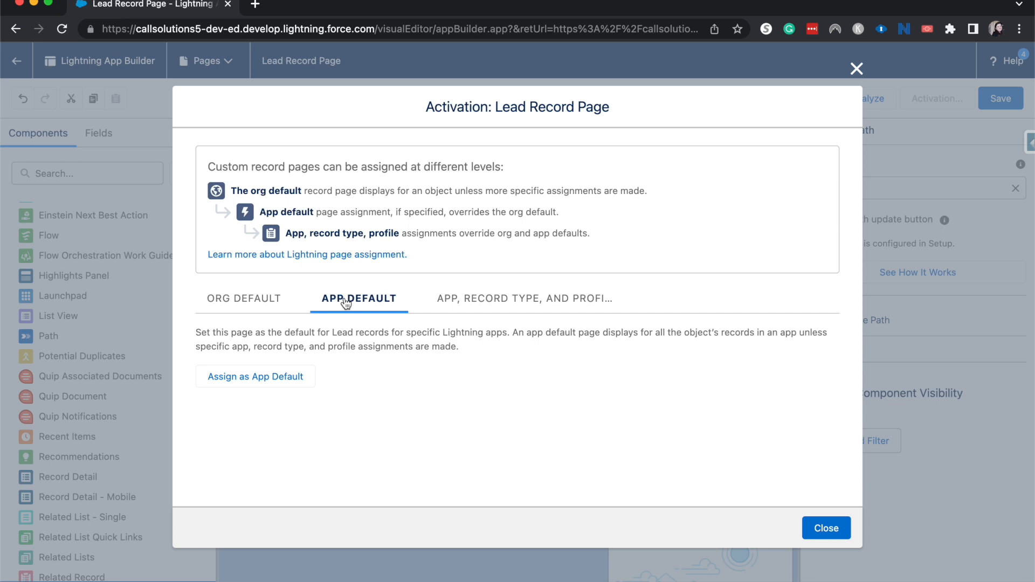
pyautogui.click(523, 298)
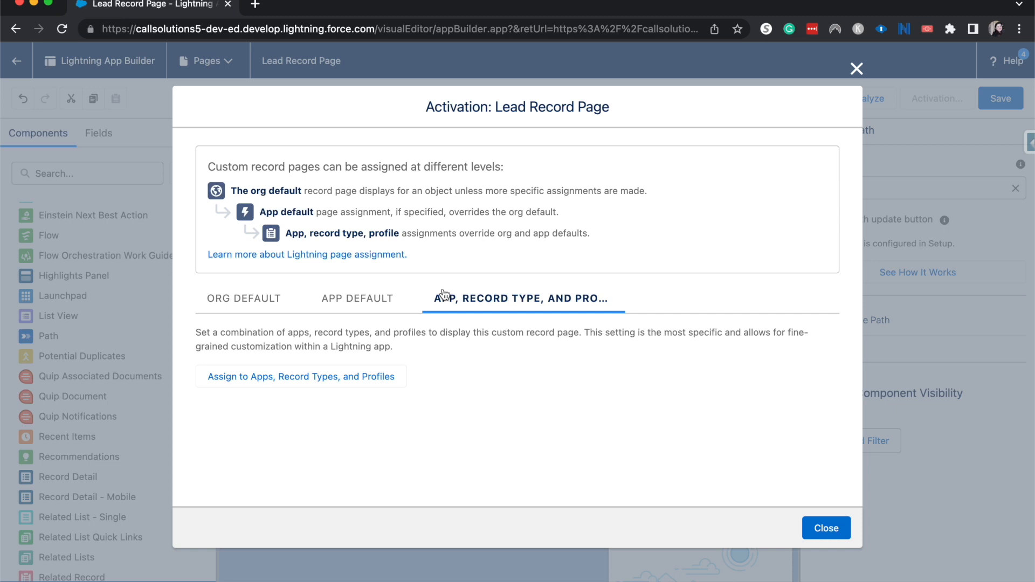
pyautogui.moveTo(837, 517)
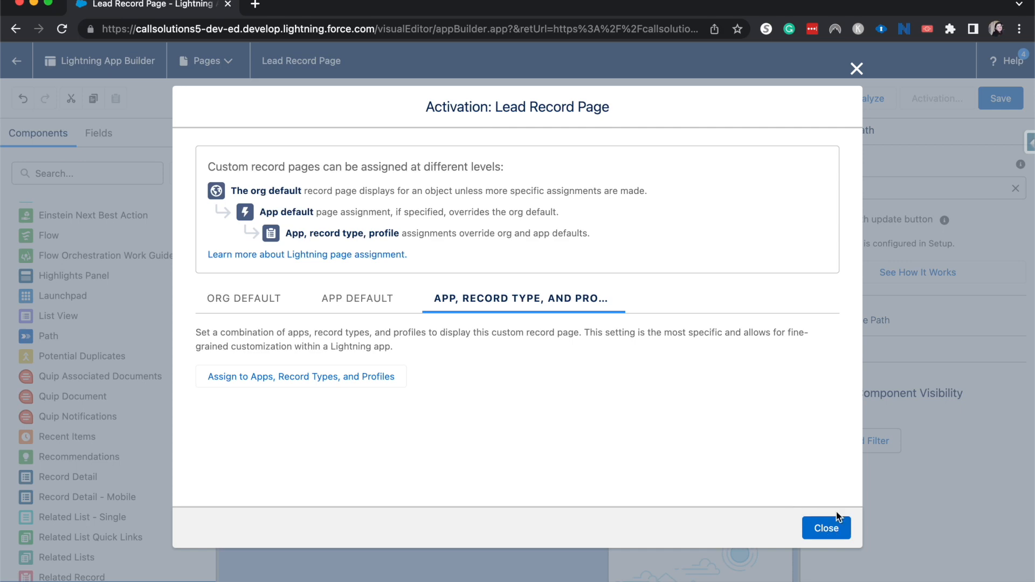
pyautogui.click(825, 527)
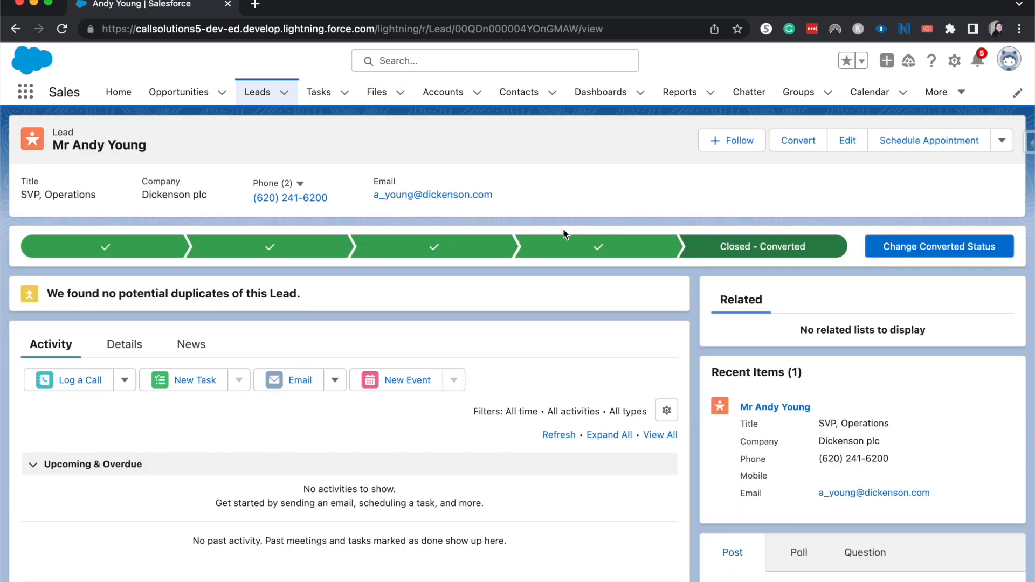
pyautogui.moveTo(704, 464)
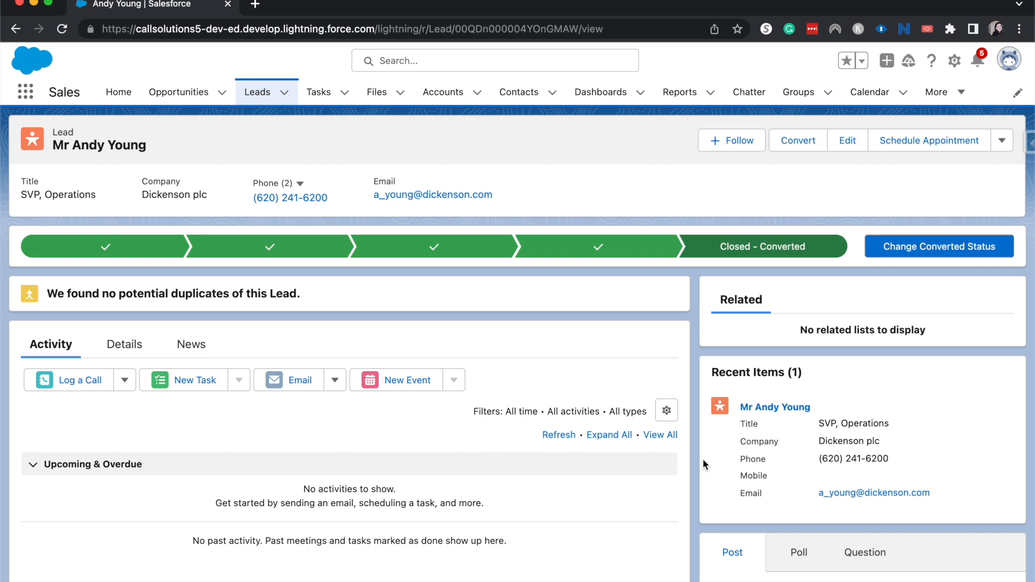
pyautogui.moveTo(786, 521)
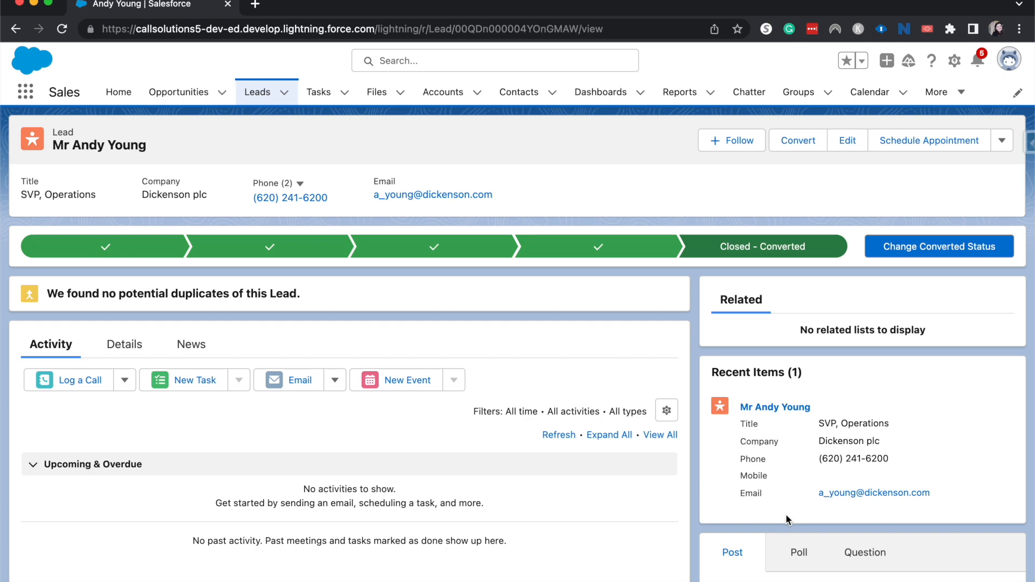
pyautogui.moveTo(1022, 168)
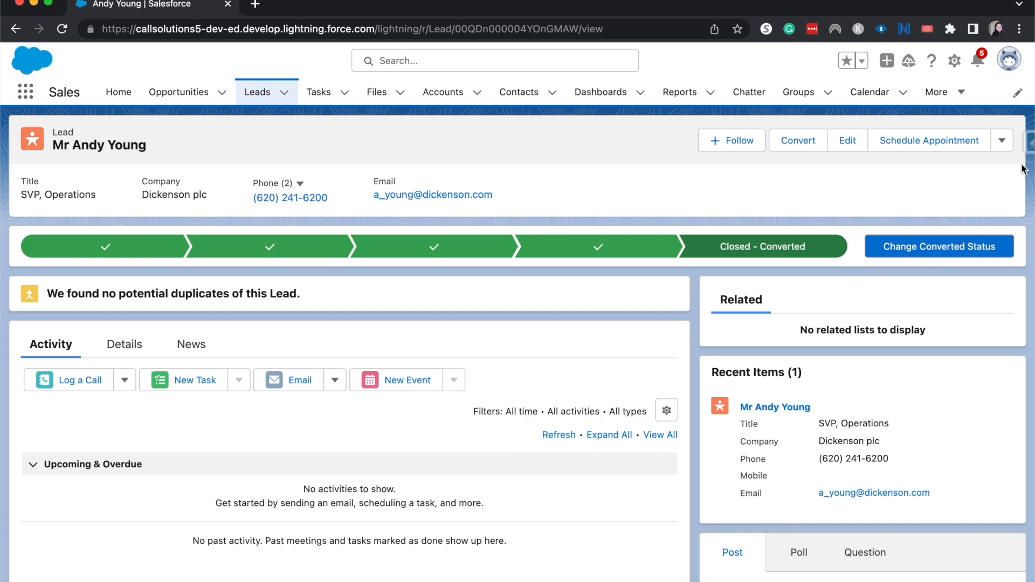